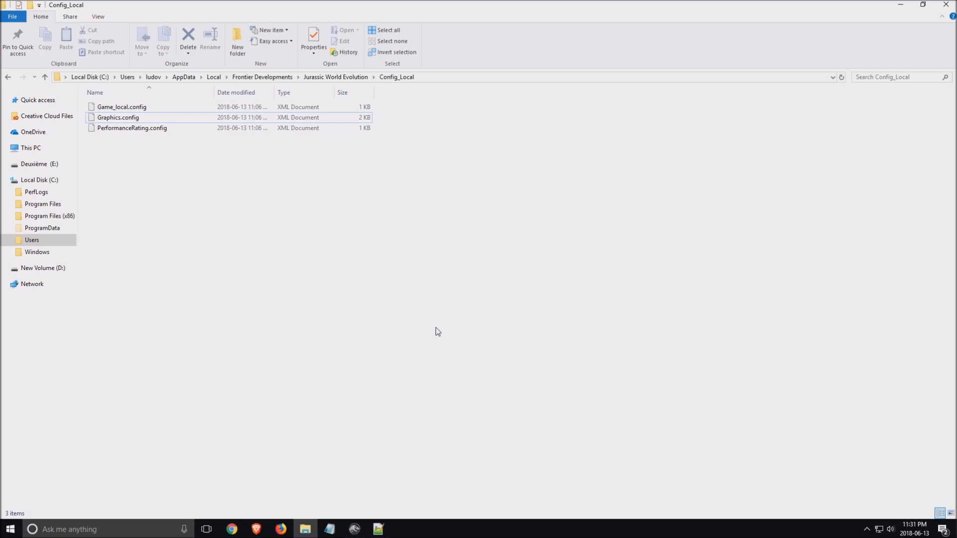
mouse_move(248, 205)
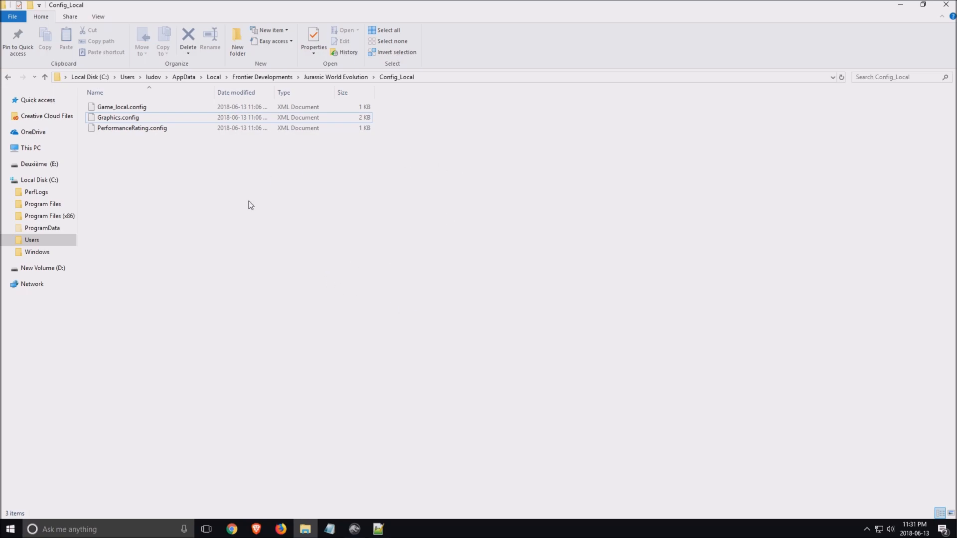
Step: Set AOQualitySetting, FullScreenAAQuality, Water, Wind, Rain and PostProcess quality values to 0
click(117, 117)
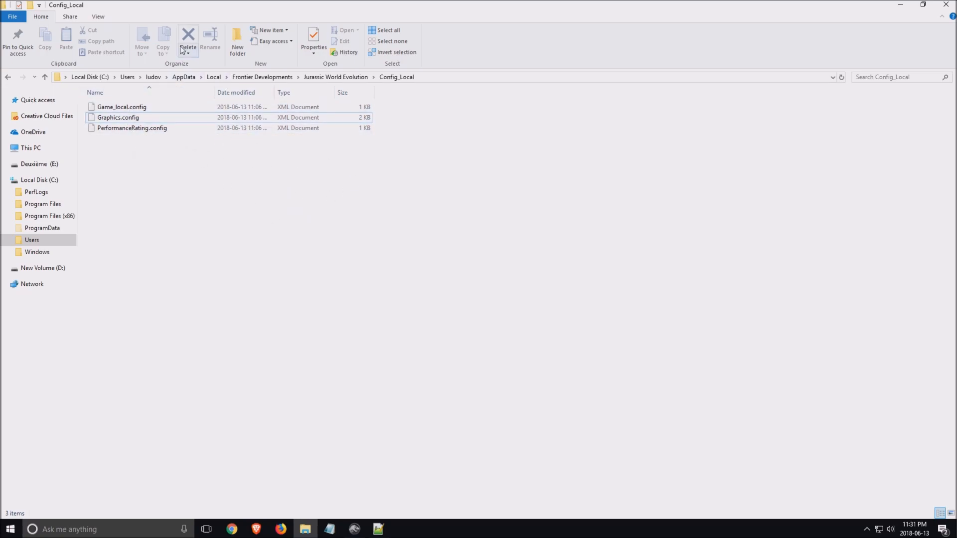
mouse_move(180, 83)
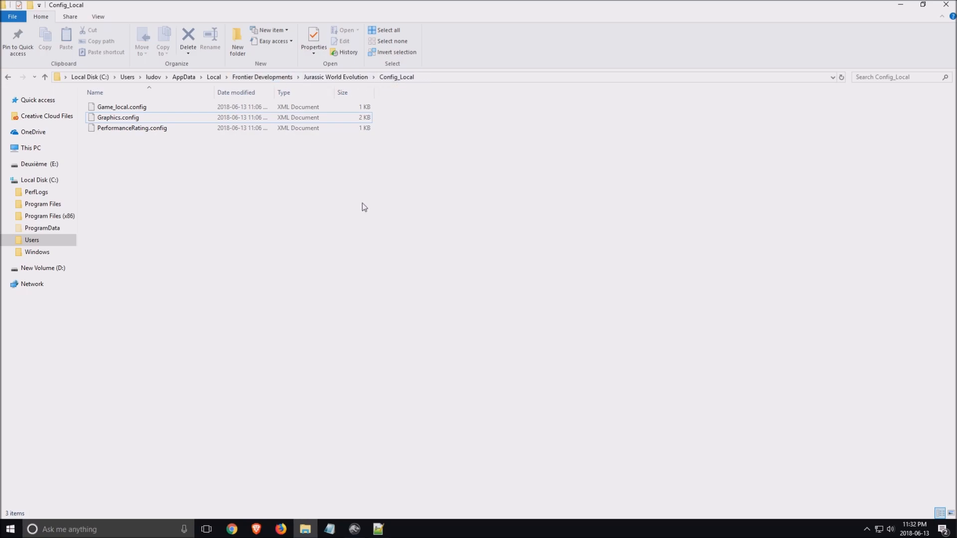
click(118, 117)
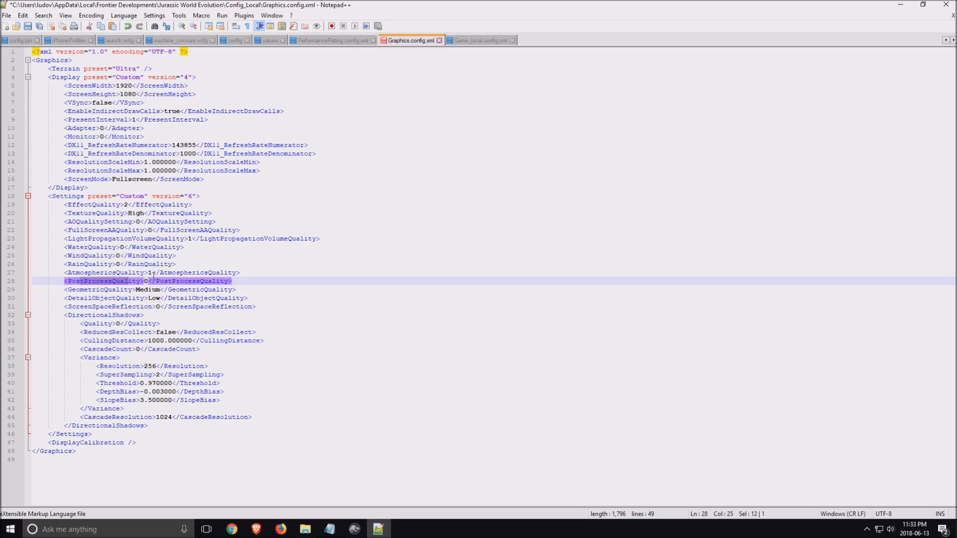
click(173, 289)
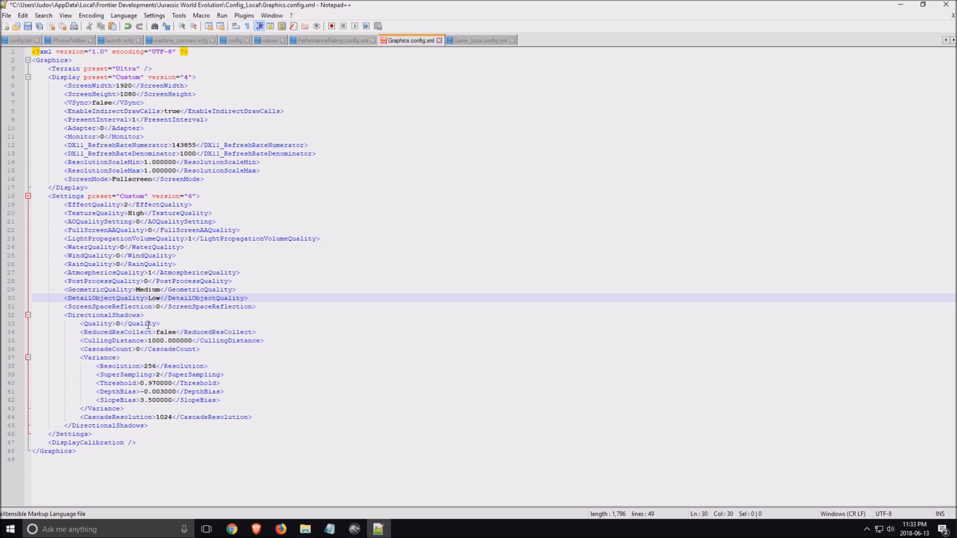
click(150, 289)
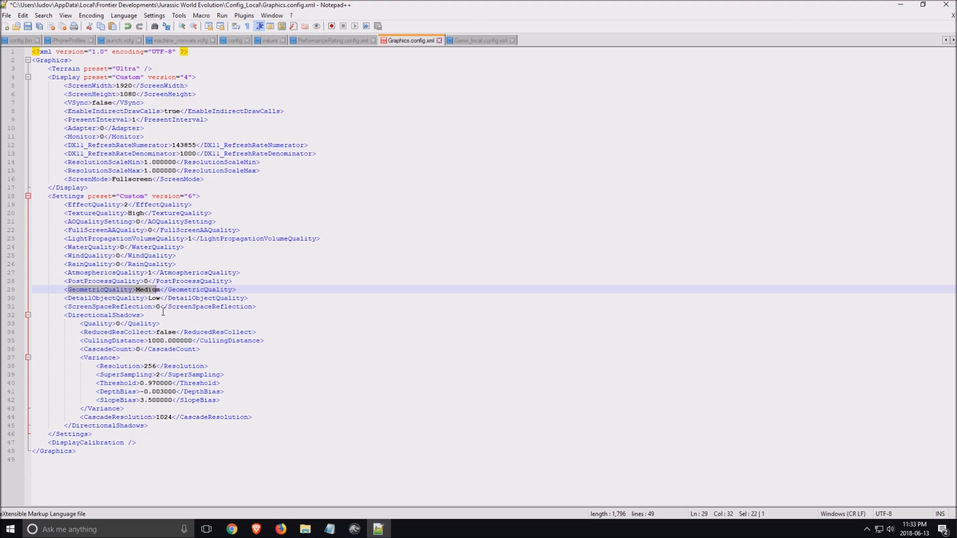
mouse_move(141, 295)
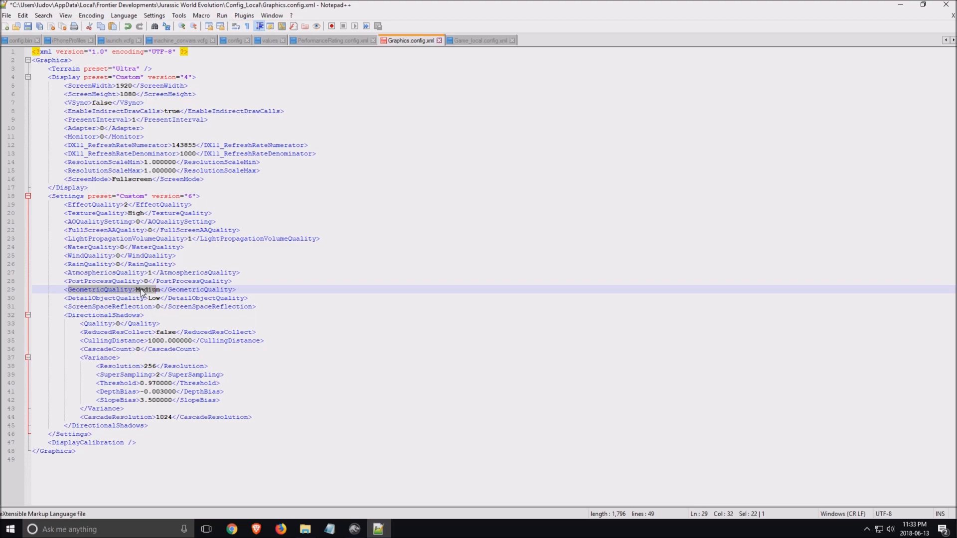